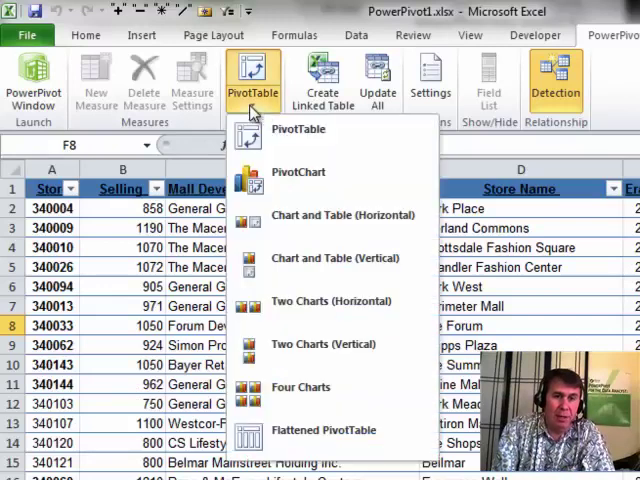
Insert a PowerPivot pivot table with Sum of Revenue by Store Name and Division as a vertical slicer
left_click(296, 128)
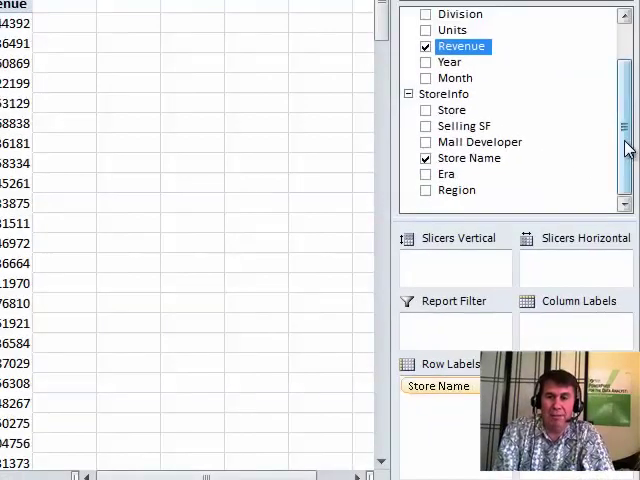
scroll("up", 3)
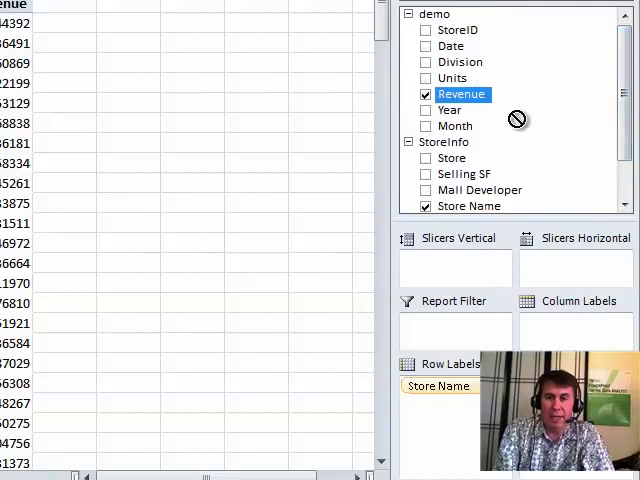
left_click_drag(460, 62, 576, 260)
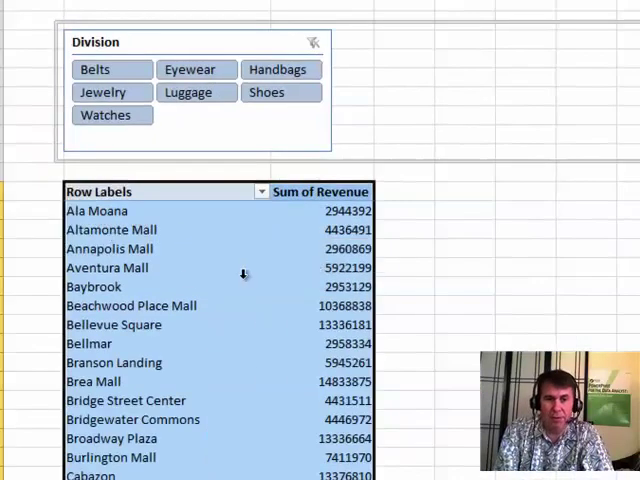
mouse_move(196, 138)
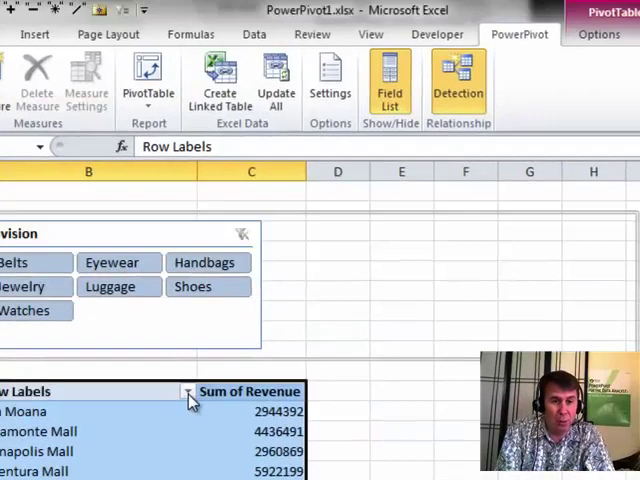
Sort the store rows descending by Sum of Revenue so Main Place Mall comes first
left_click(188, 392)
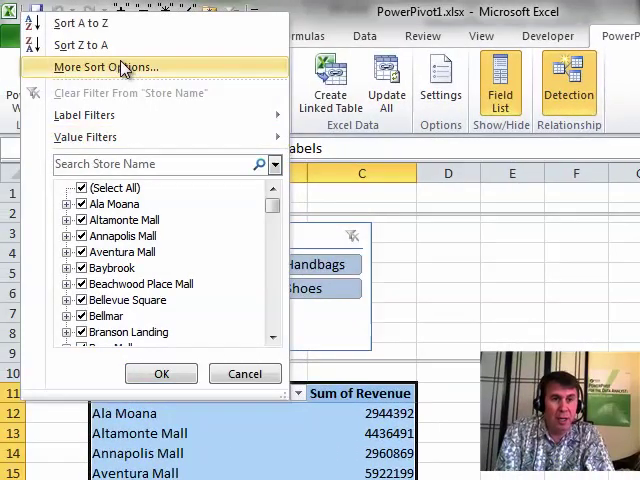
left_click(104, 68)
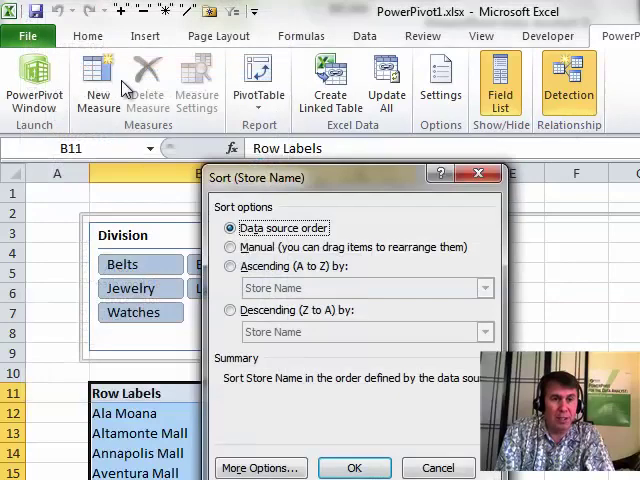
left_click(232, 310)
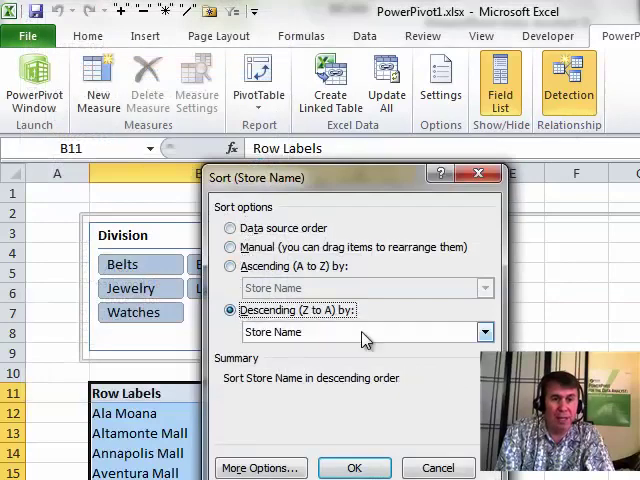
left_click(484, 332)
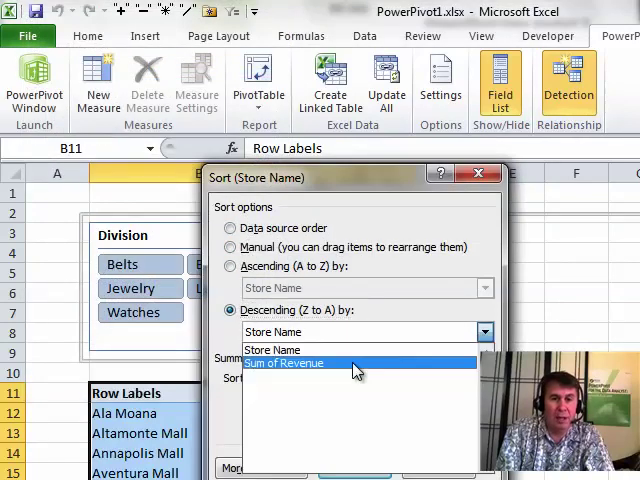
left_click(284, 364)
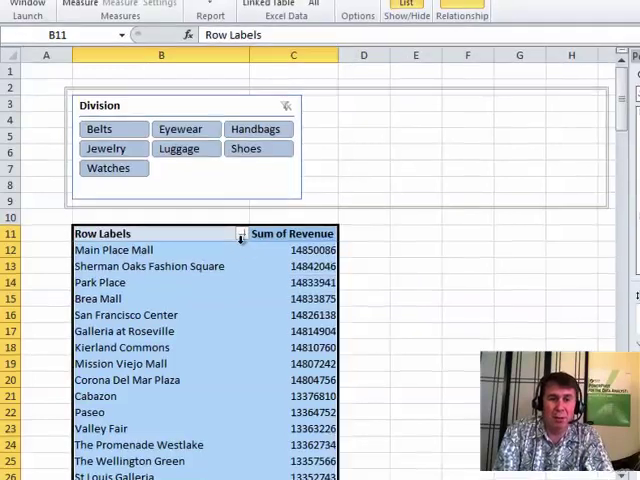
Apply a Top 5 Items value filter by Sum of Revenue to the store rows
left_click(240, 232)
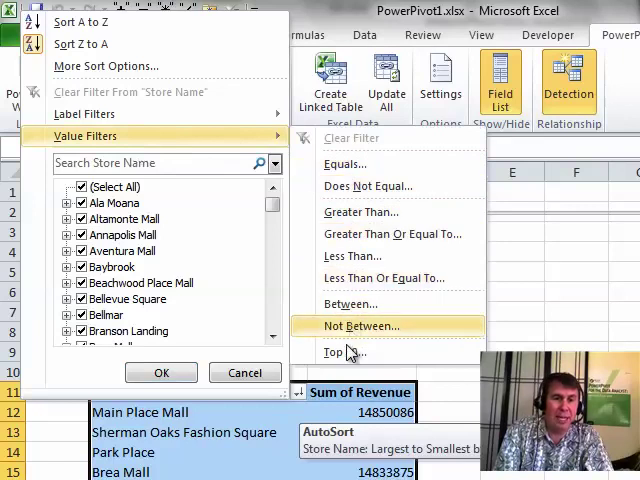
left_click(340, 352)
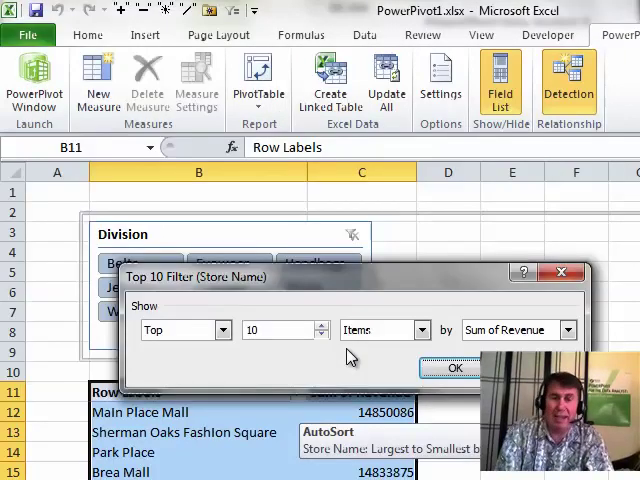
left_click(224, 330)
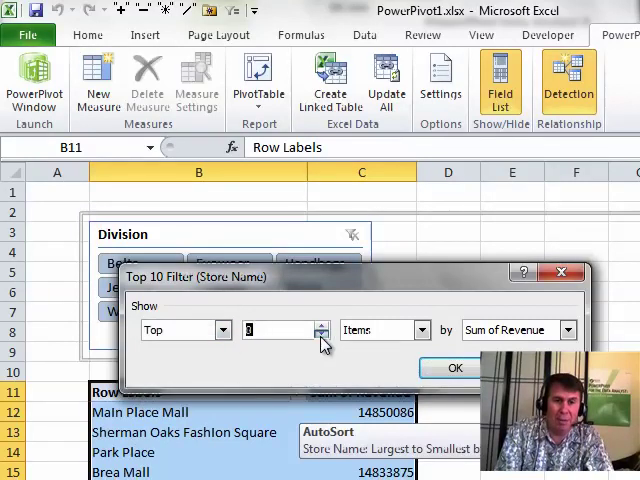
left_click(316, 324)
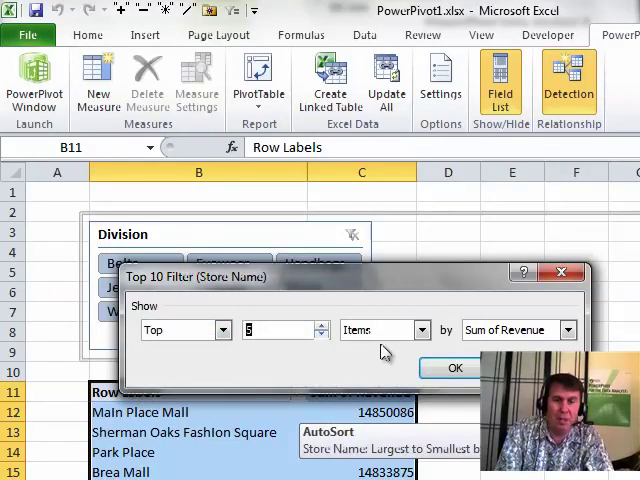
left_click(426, 330)
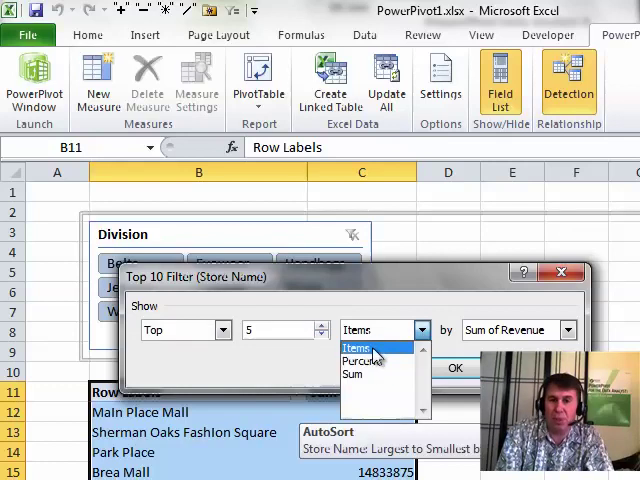
mouse_move(362, 360)
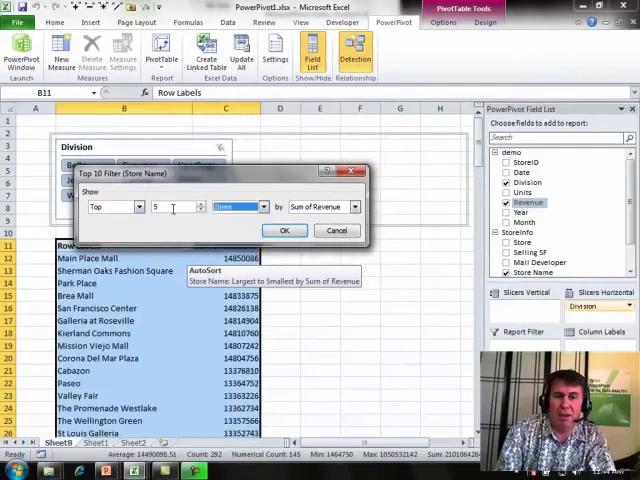
left_click(284, 232)
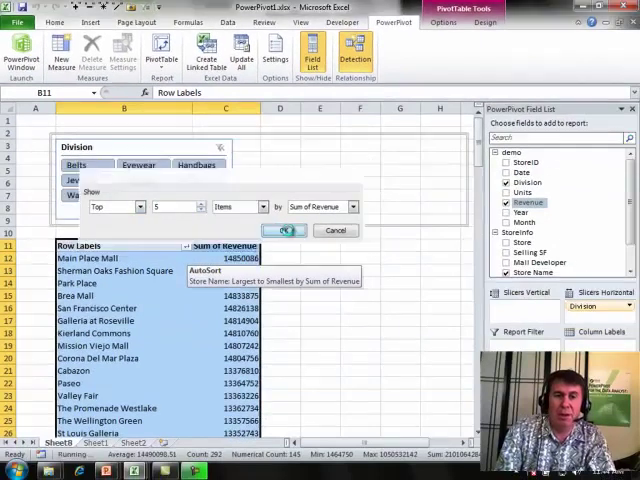
left_click(284, 230)
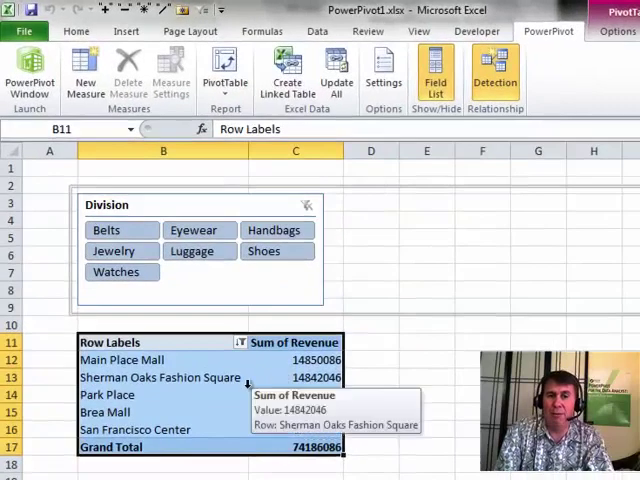
mouse_move(220, 414)
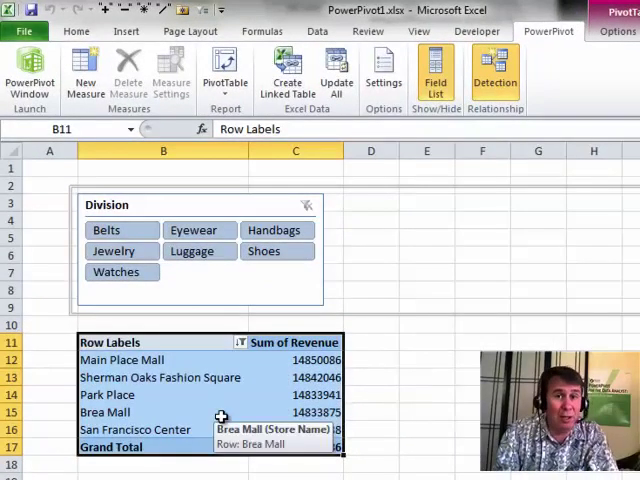
mouse_move(32, 304)
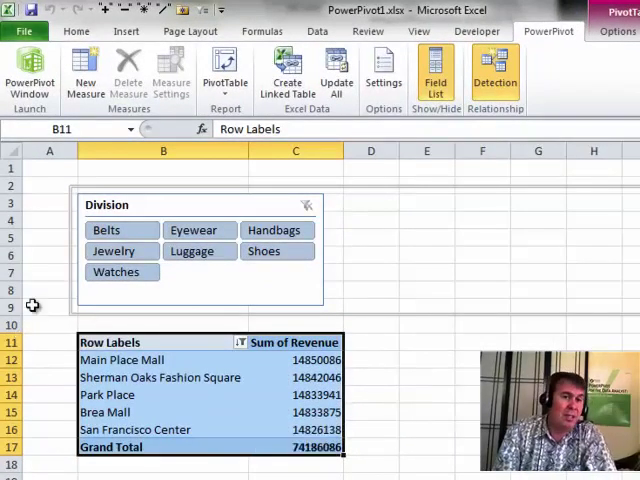
mouse_move(264, 284)
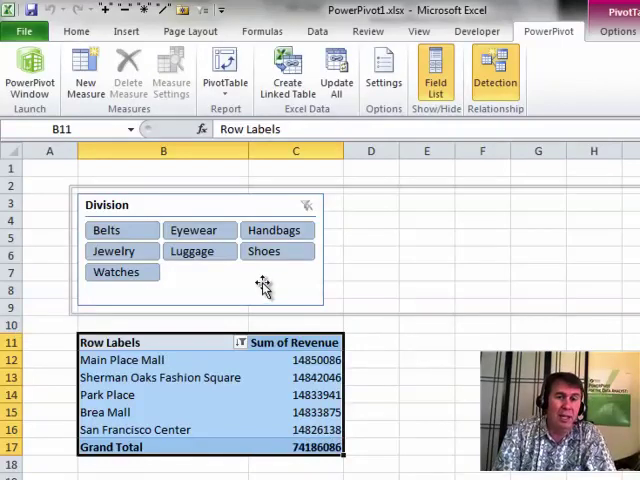
Pick Shoes, then Luggage in the Division slicer to show the top five luggage stores
left_click(264, 252)
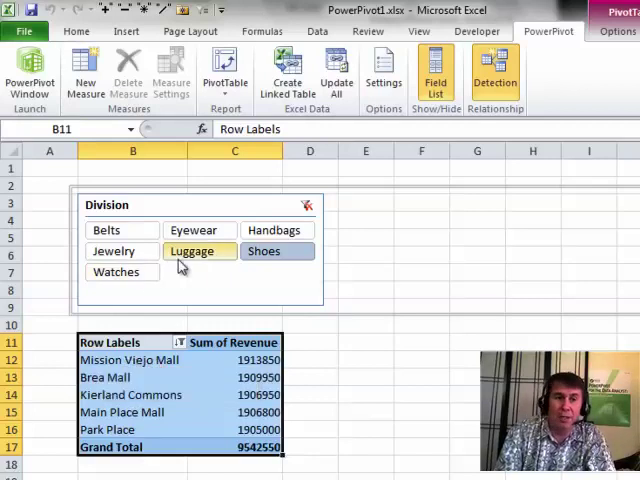
left_click(200, 252)
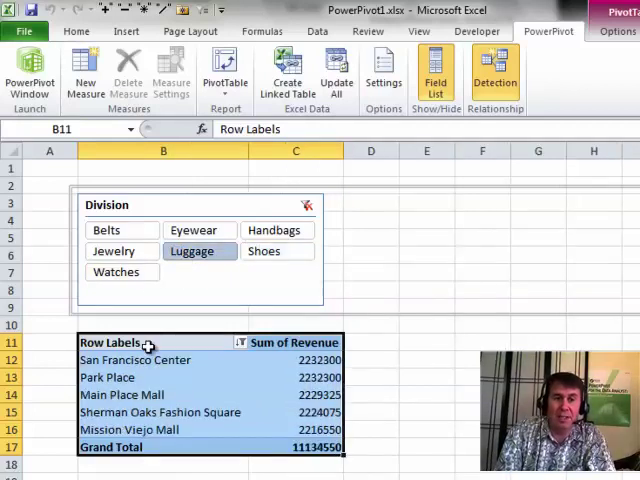
mouse_move(148, 400)
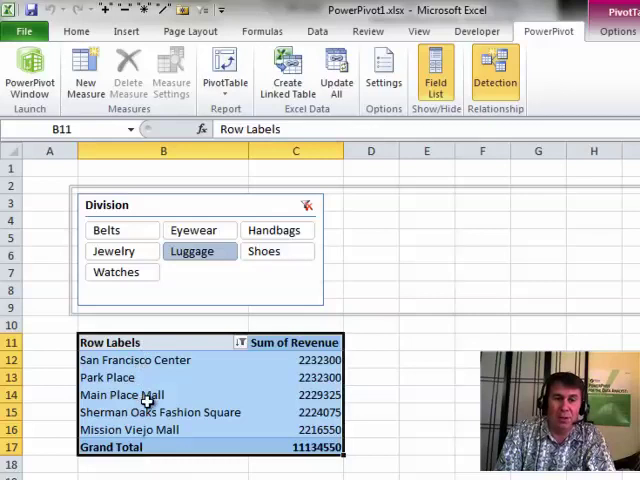
left_click(108, 230)
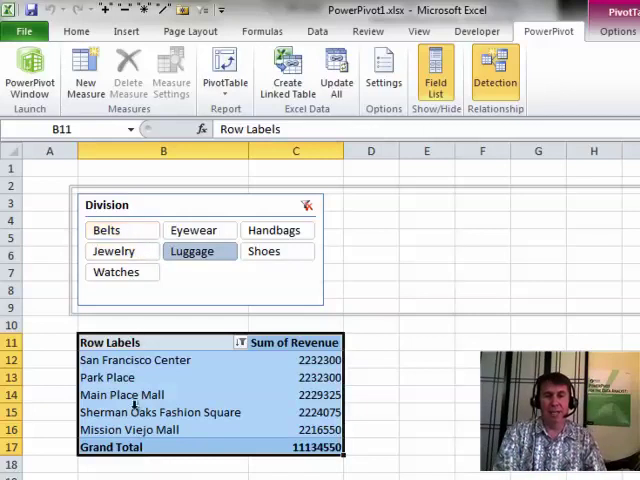
mouse_move(276, 430)
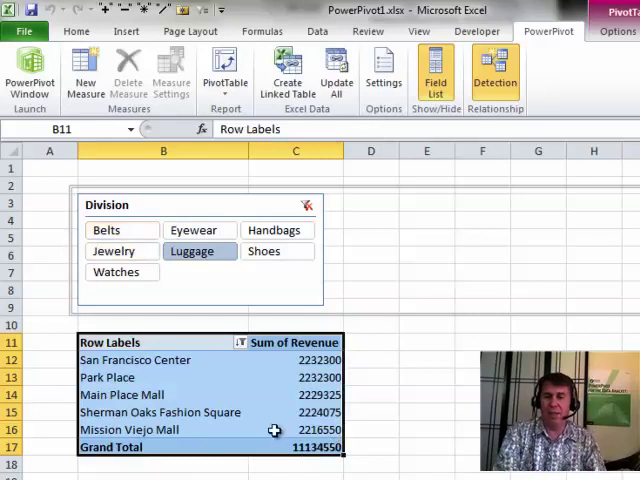
mouse_move(328, 448)
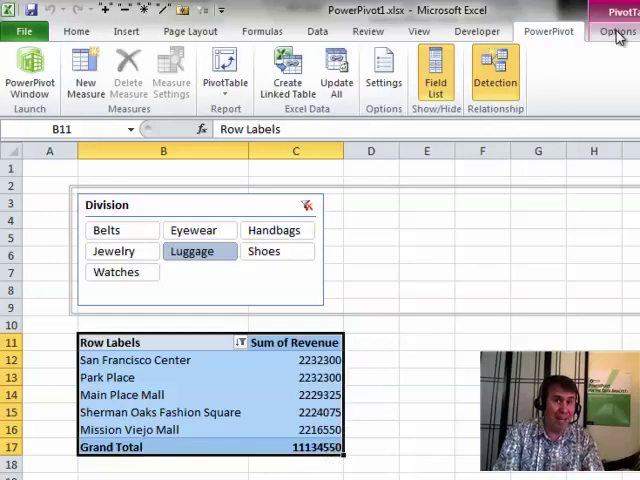
Turn grand totals off for the pivot table from the Design layout settings
left_click(616, 32)
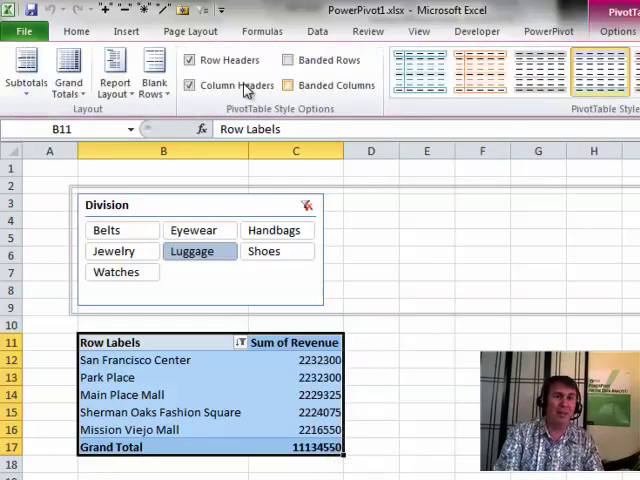
left_click(66, 68)
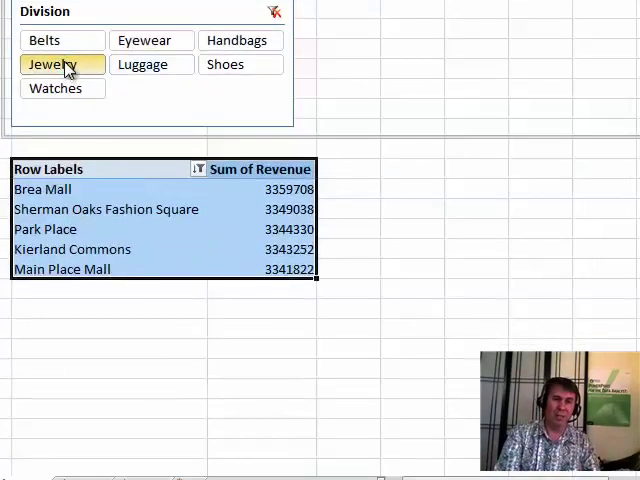
mouse_move(300, 258)
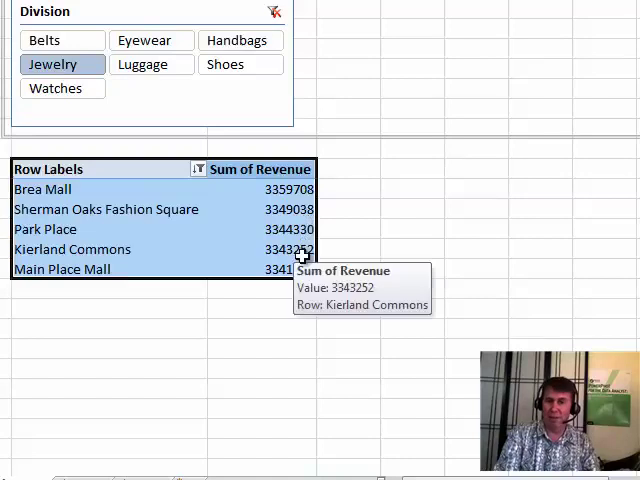
mouse_move(230, 246)
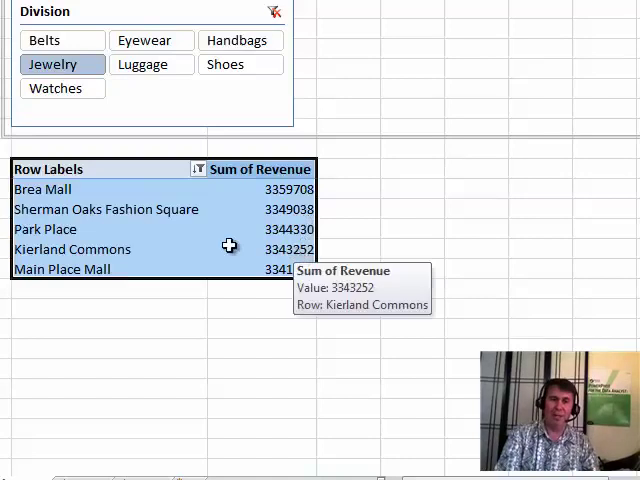